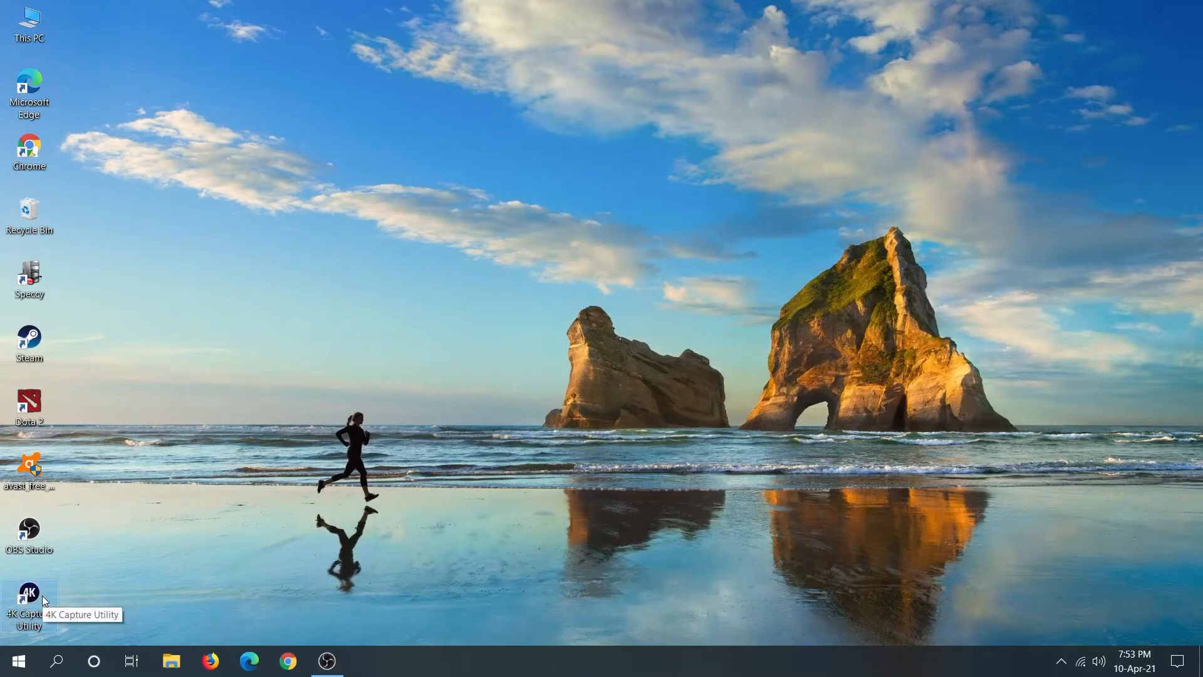
mouse_move(198, 518)
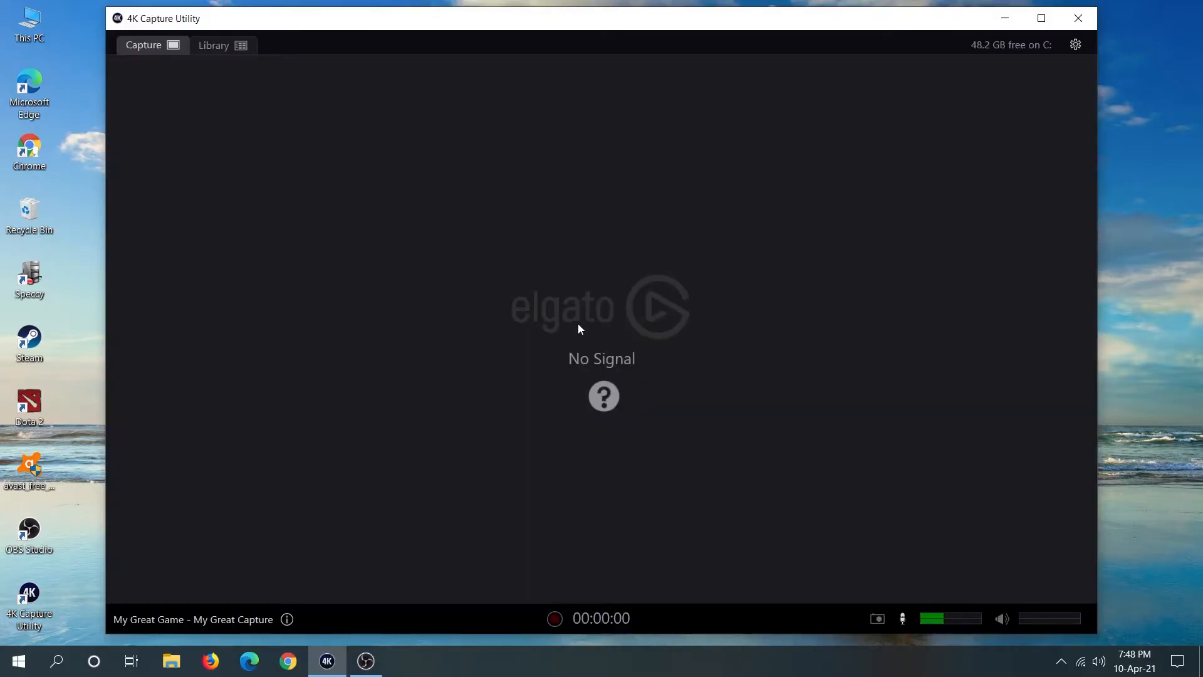
mouse_move(577, 334)
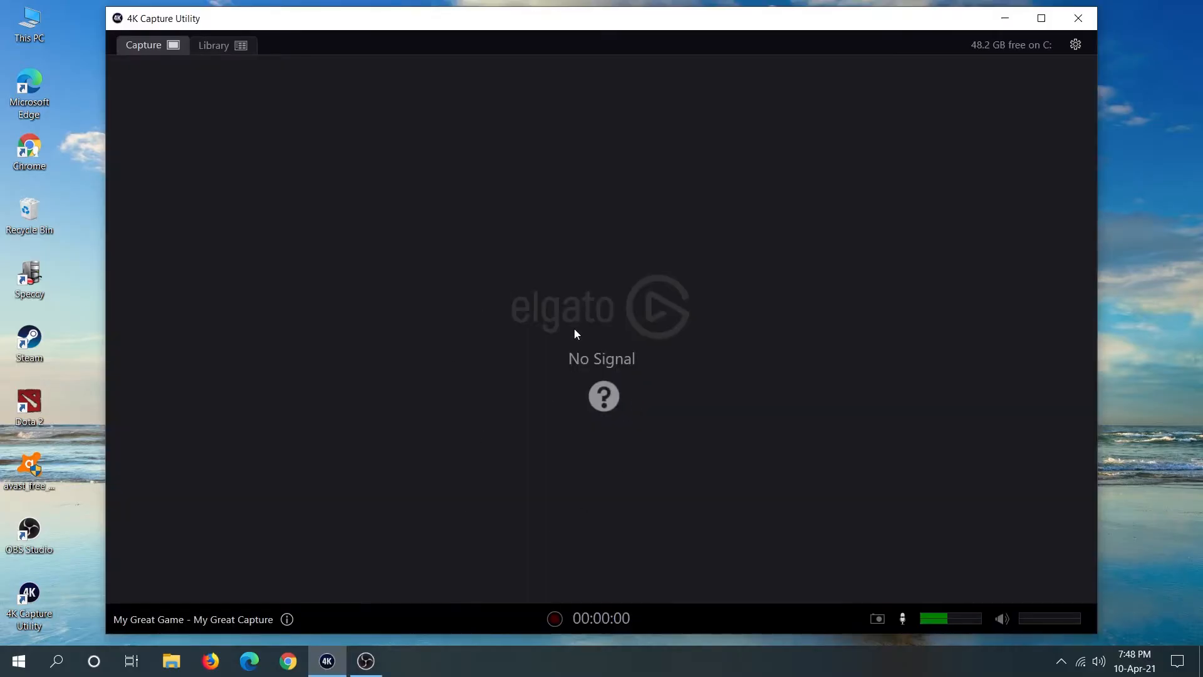
View the Recording preferences of 4K Capture Utility and close them unchanged
click(1076, 45)
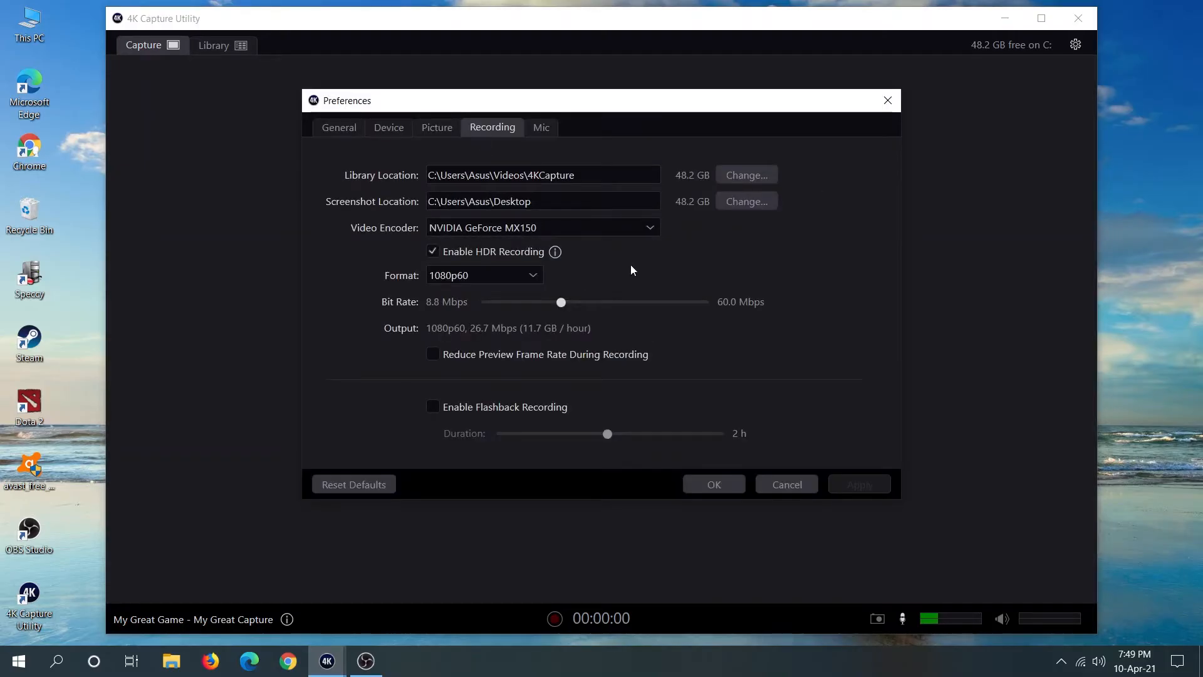
click(713, 484)
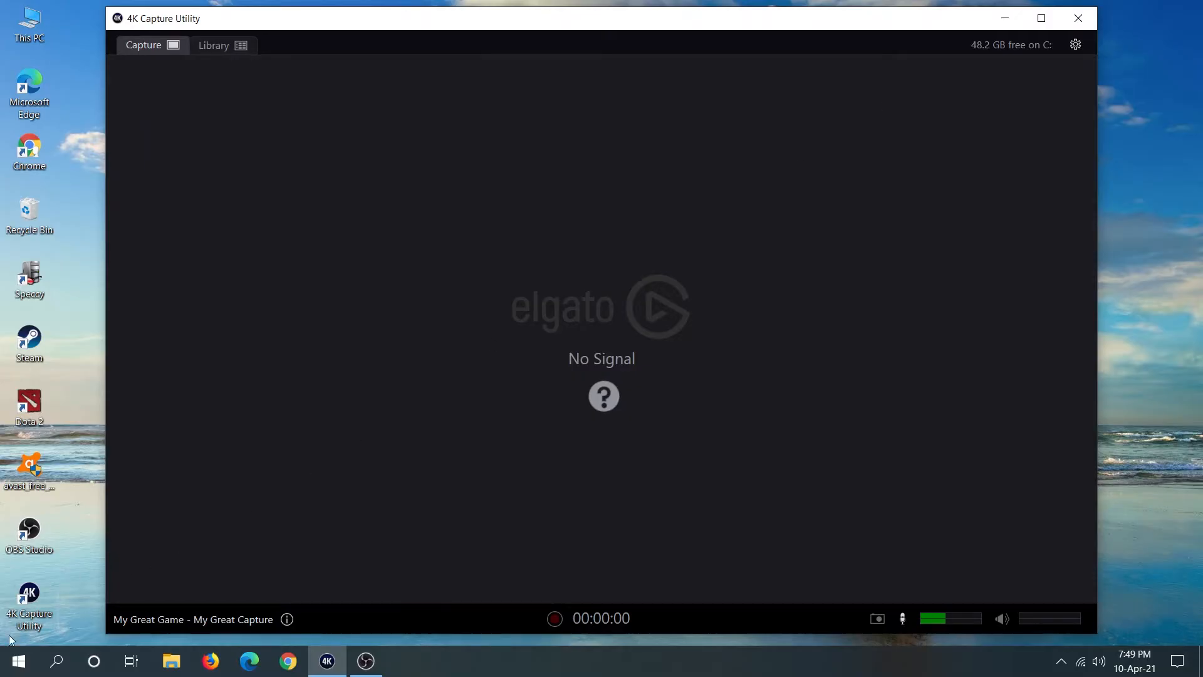
Disable the Game Capture HD60 S+ device in Device Manager and confirm with Yes
click(19, 661)
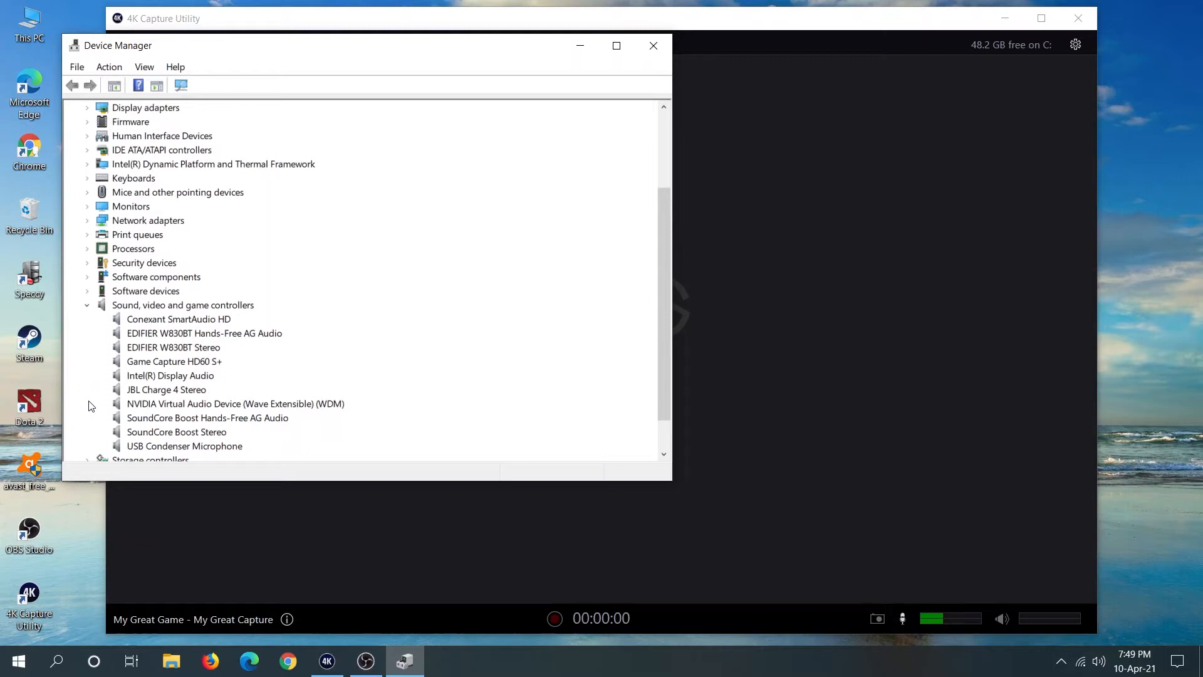
mouse_move(355, 257)
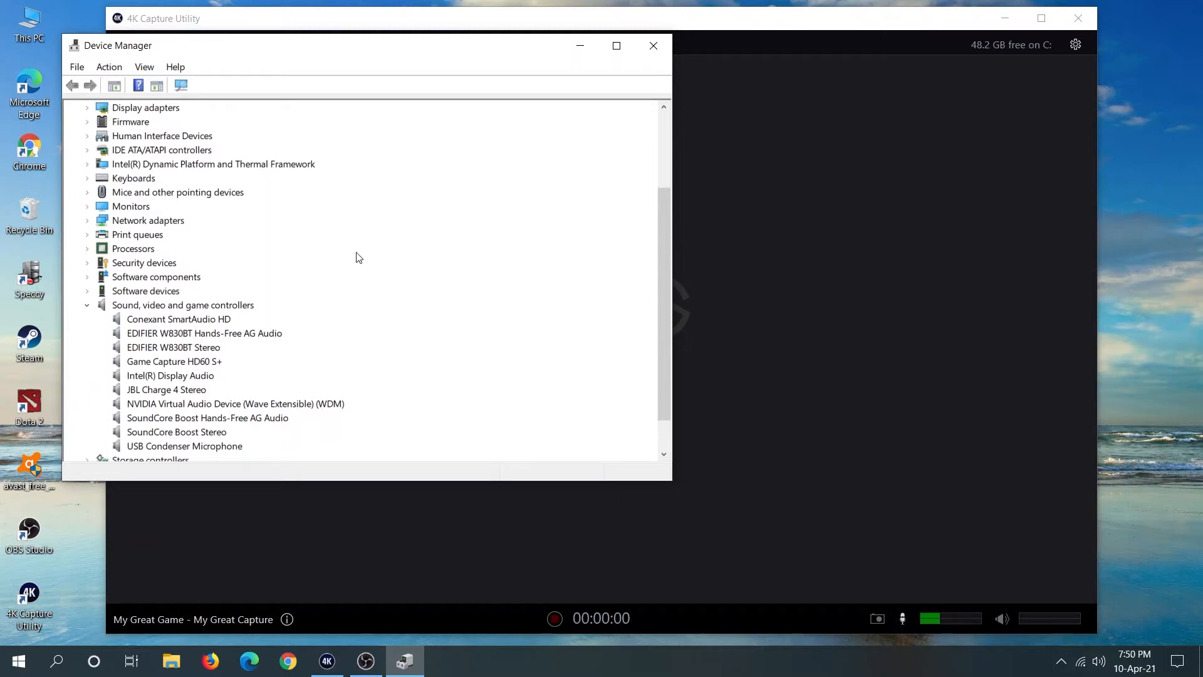
scroll(down, 3)
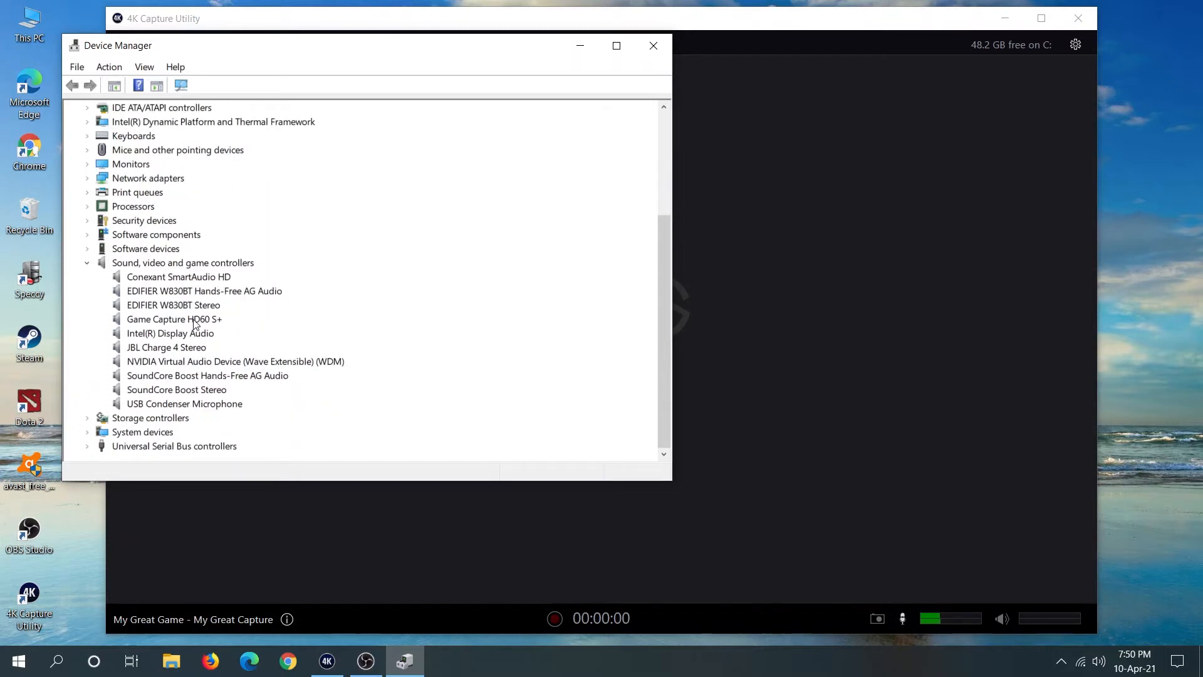
click(174, 318)
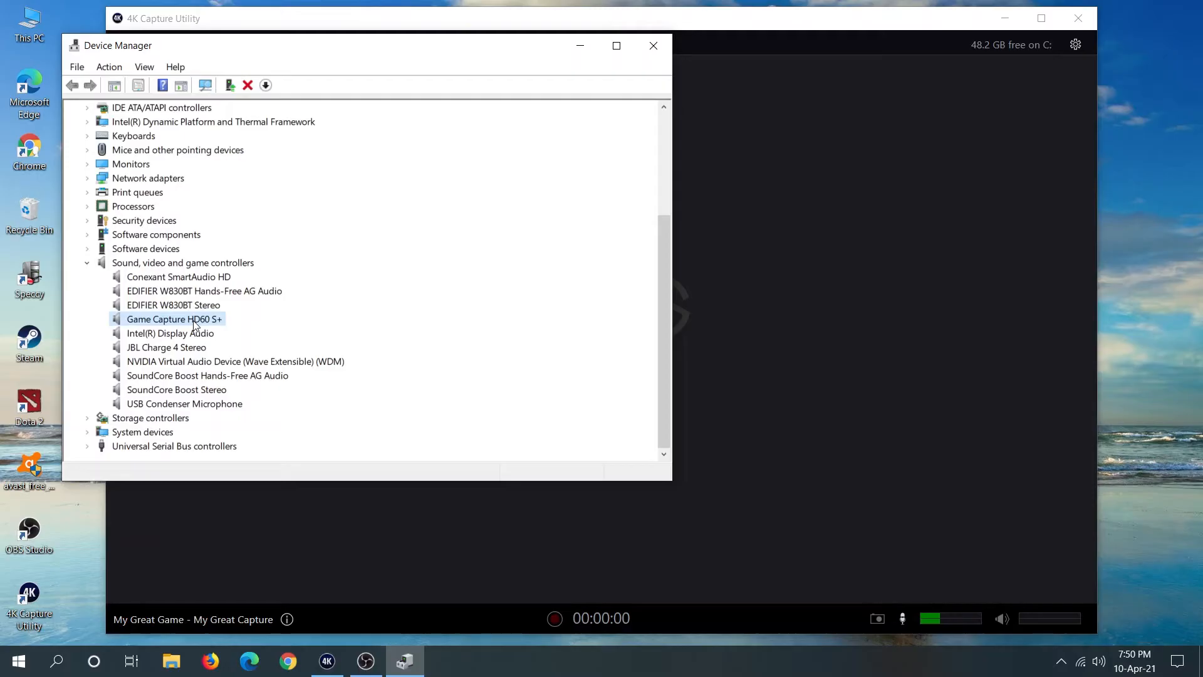
right_click(174, 318)
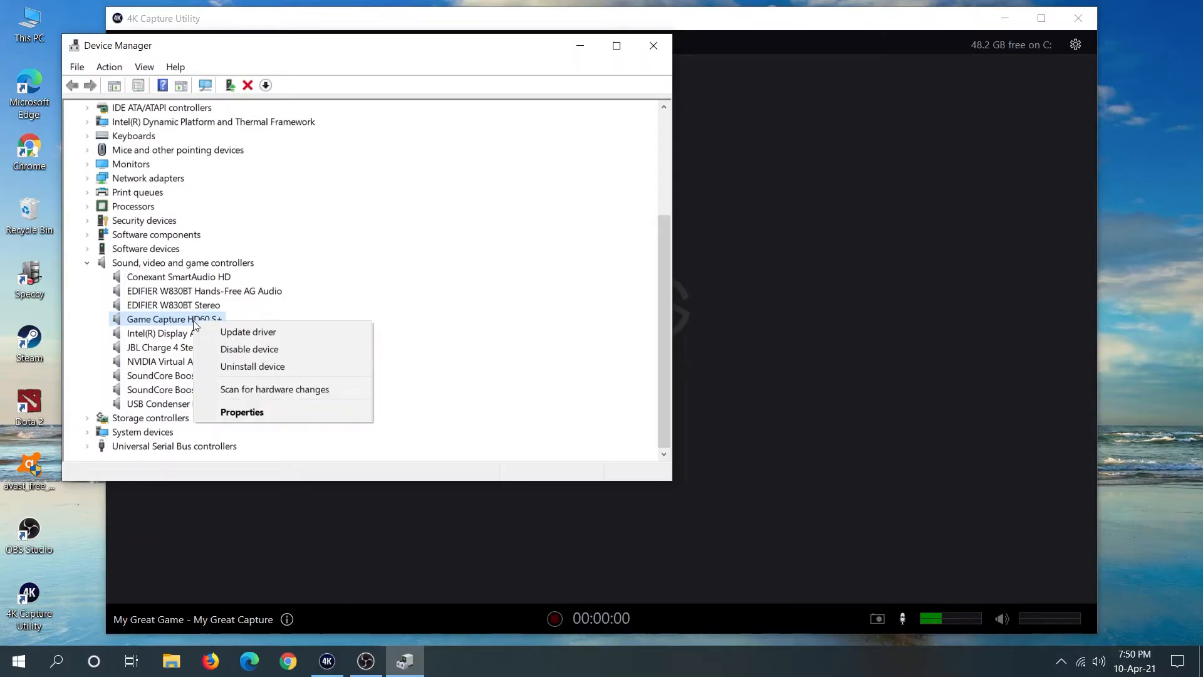
mouse_move(248, 350)
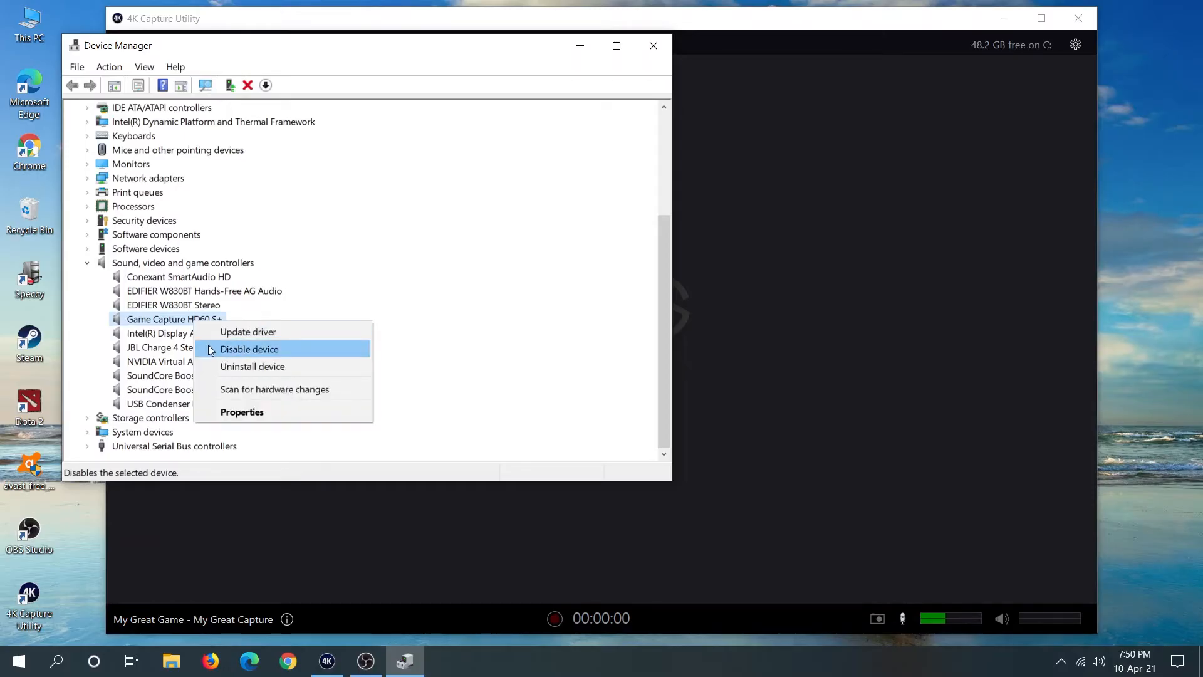
click(248, 350)
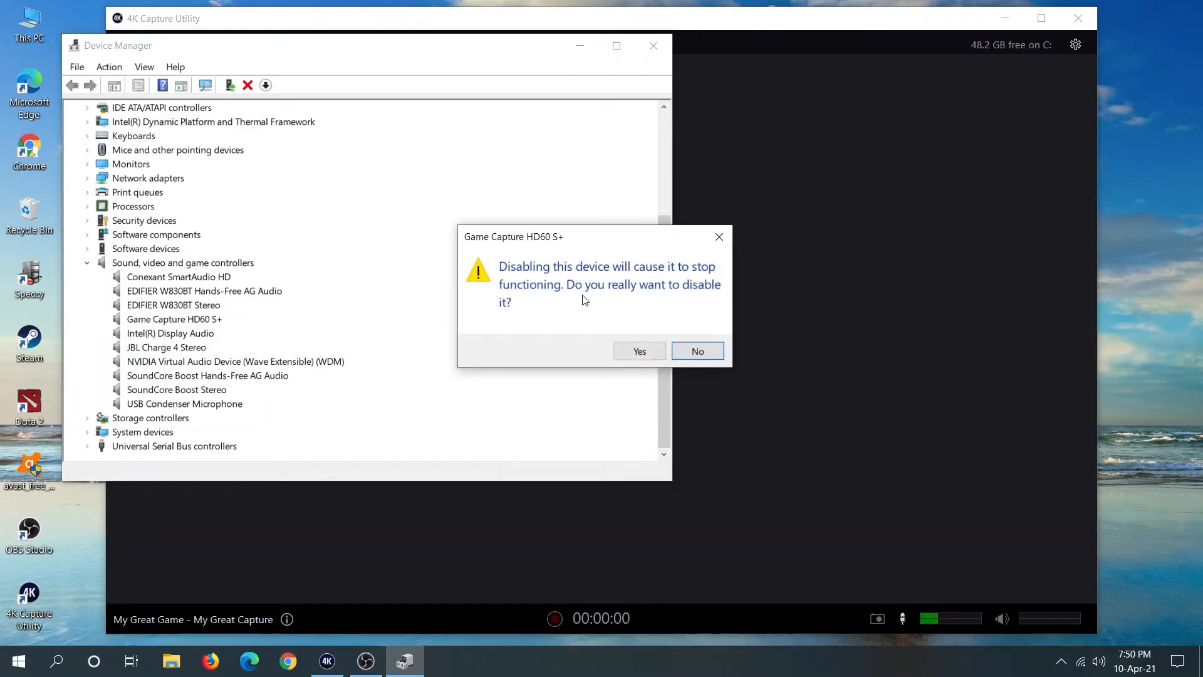
click(638, 351)
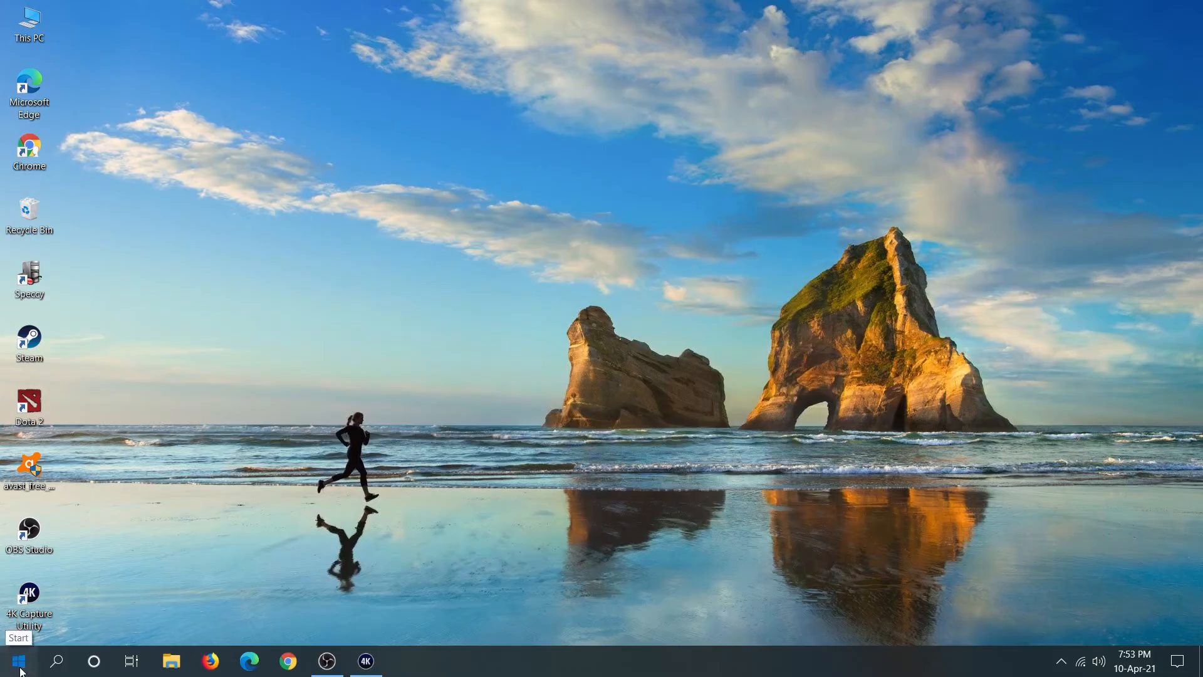
Reopen Device Manager from a Start menu search for 'deci'
click(12, 662)
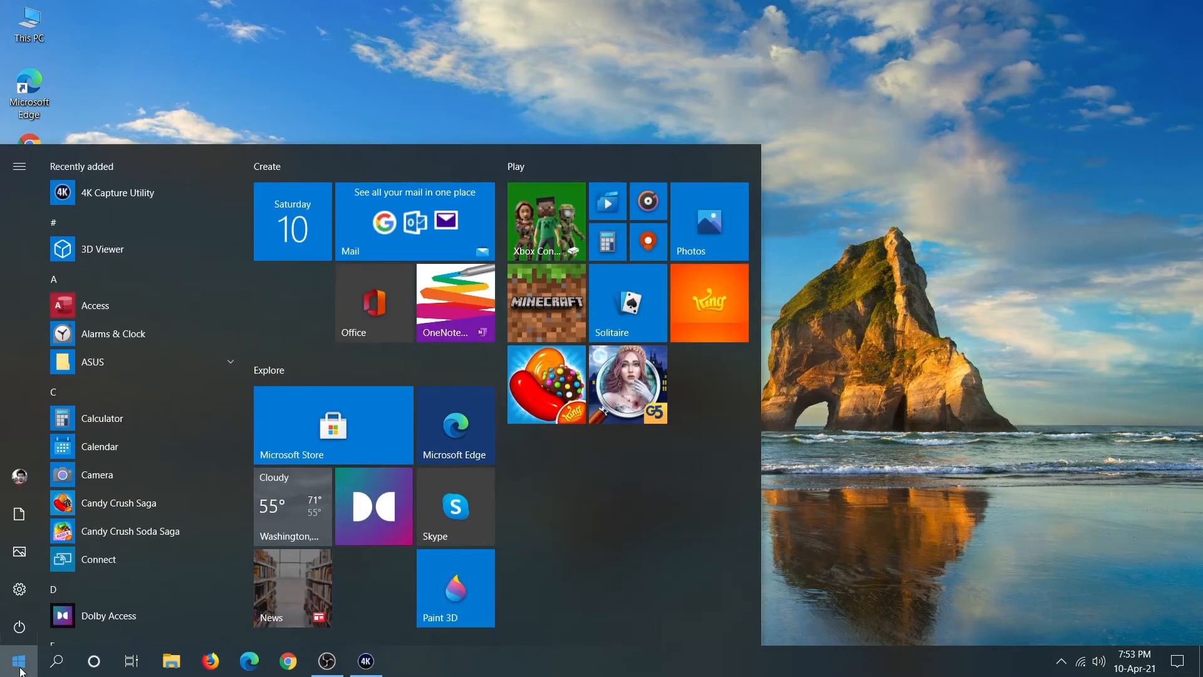
text(deci)
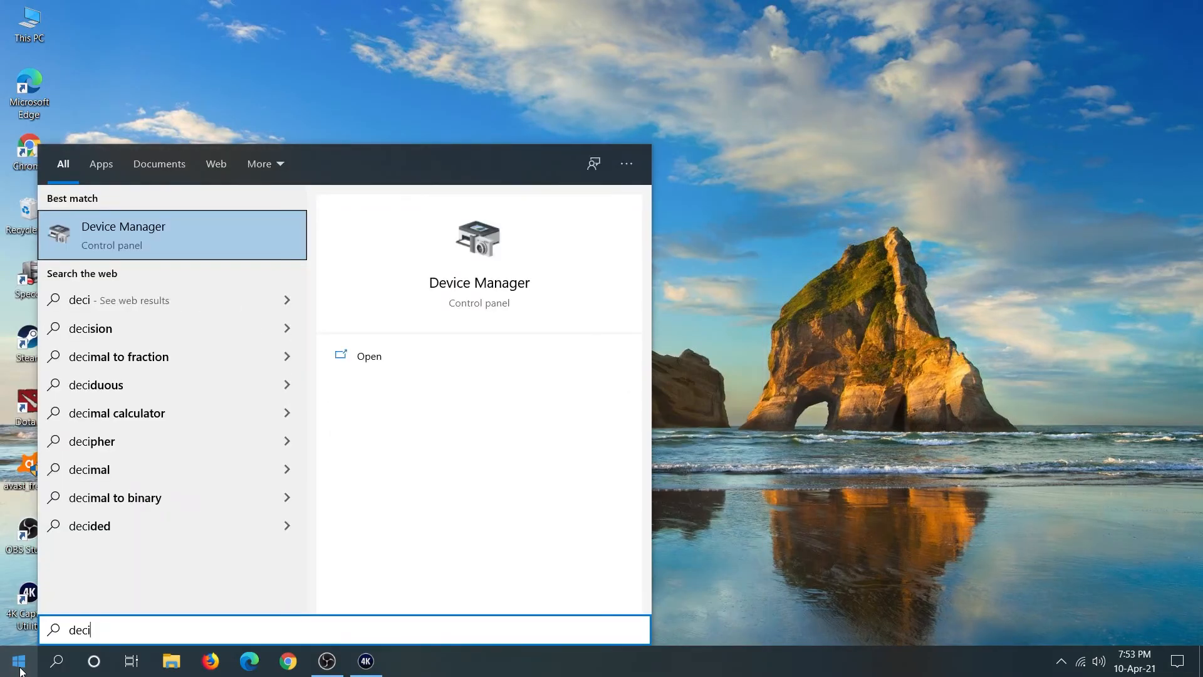
key(Escape)
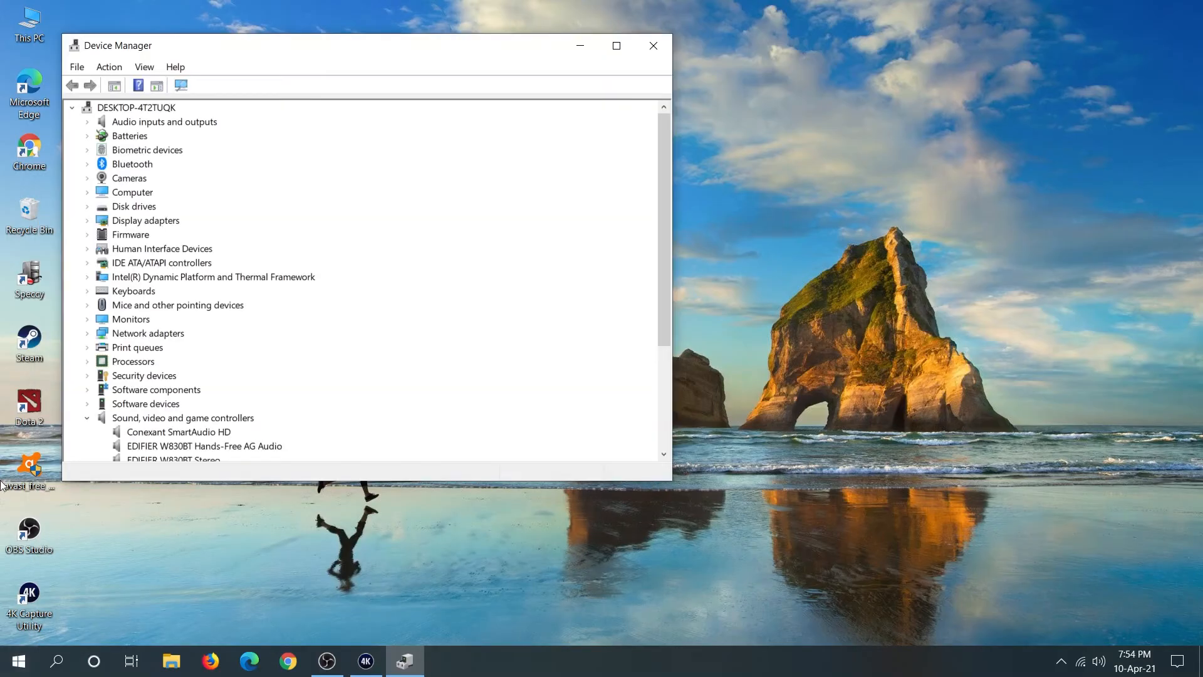
Re-enable the Game Capture HD60 S+ device in Device Manager
scroll(down, 3)
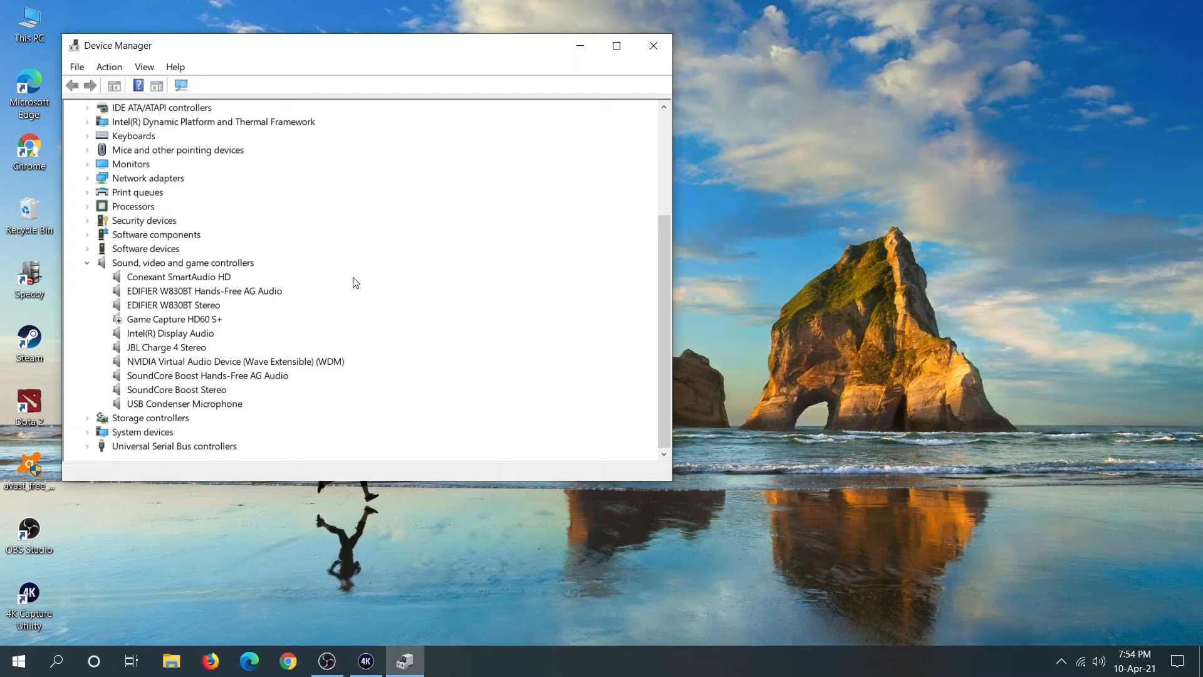
mouse_move(137, 324)
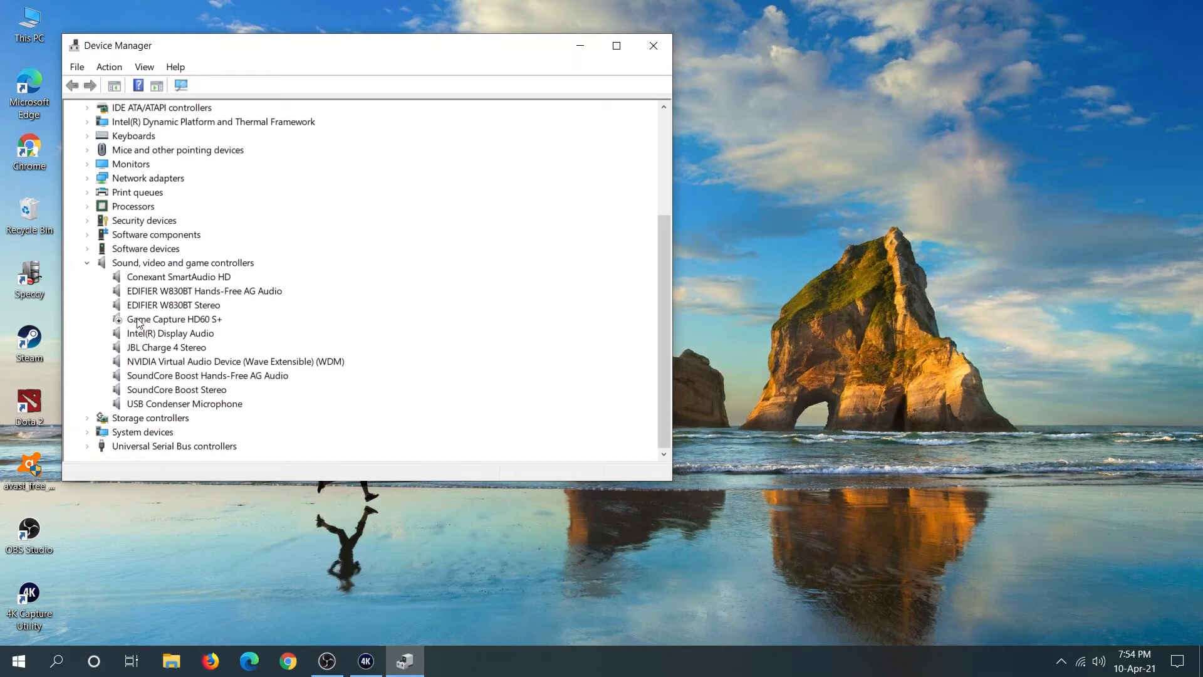
click(174, 318)
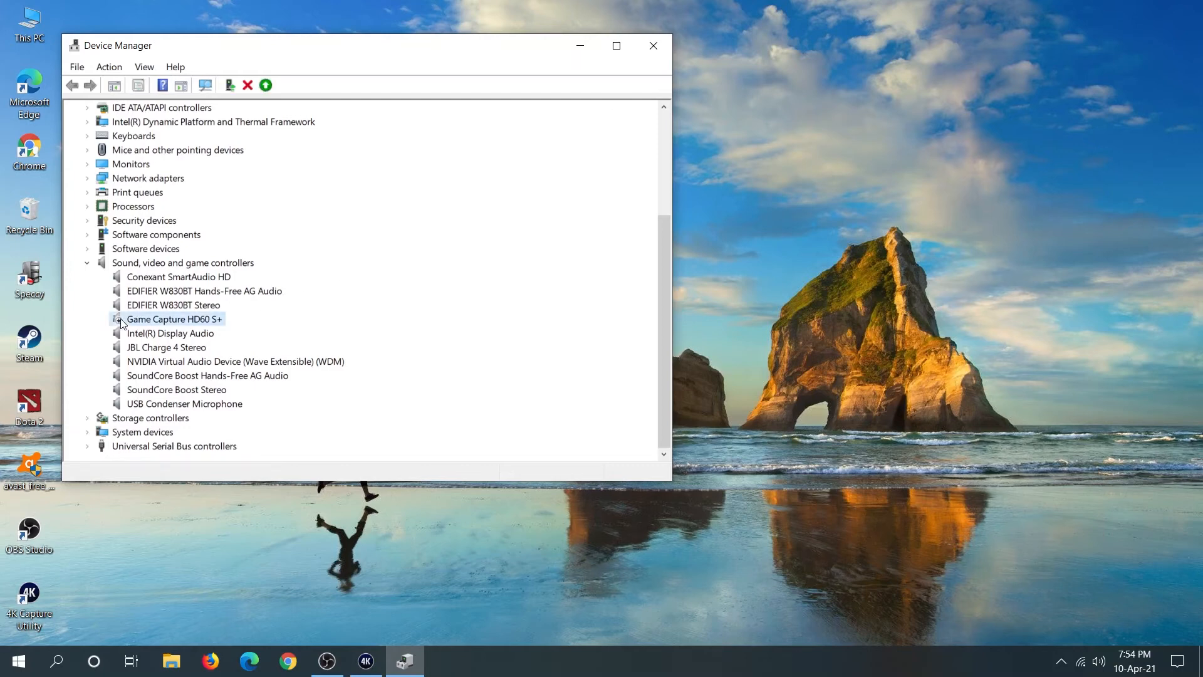
right_click(174, 318)
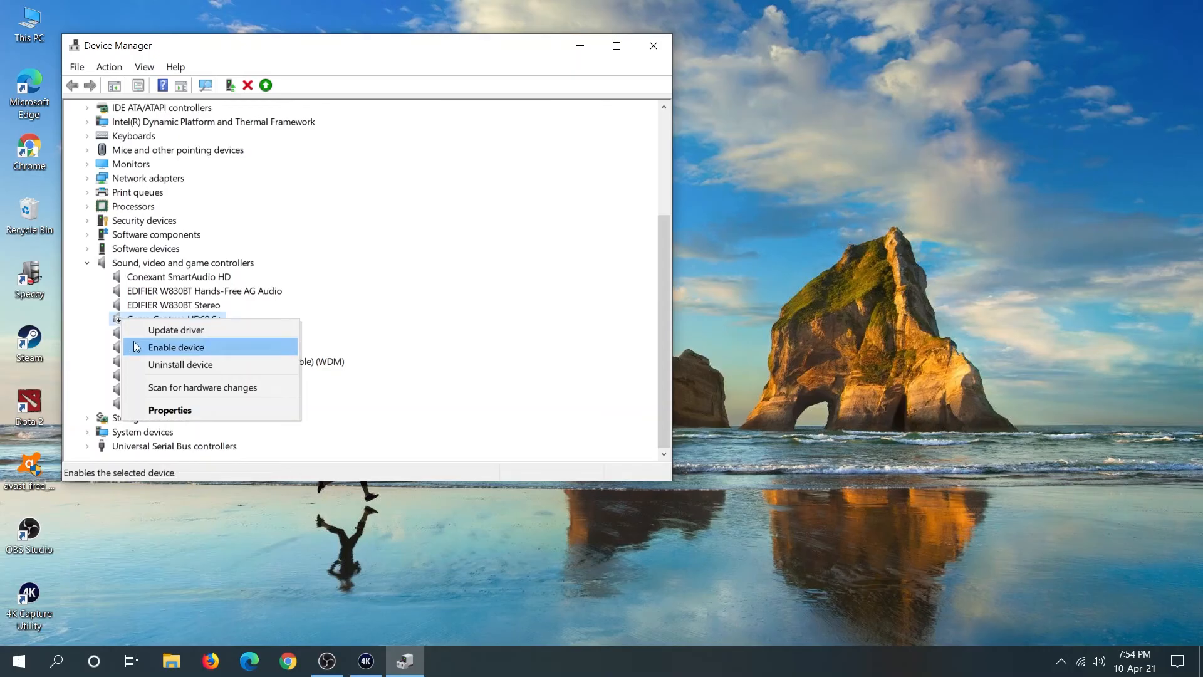
click(175, 347)
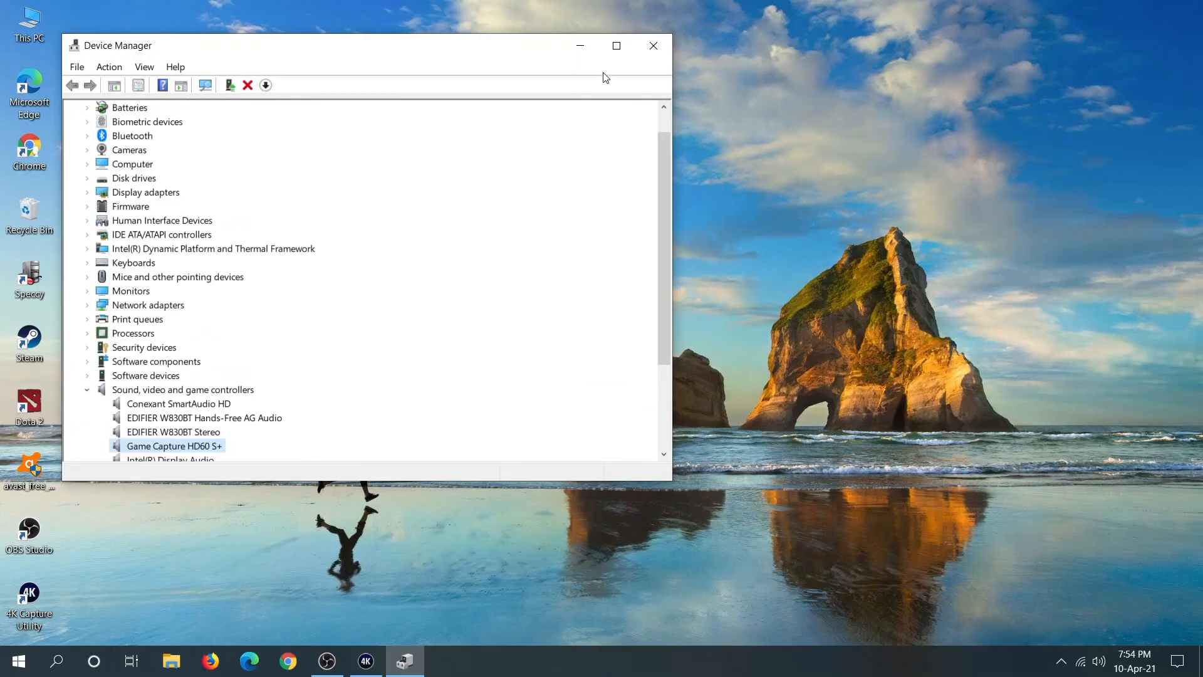
Close Device Manager and return to 4K Capture Utility, now showing a live signal
click(653, 45)
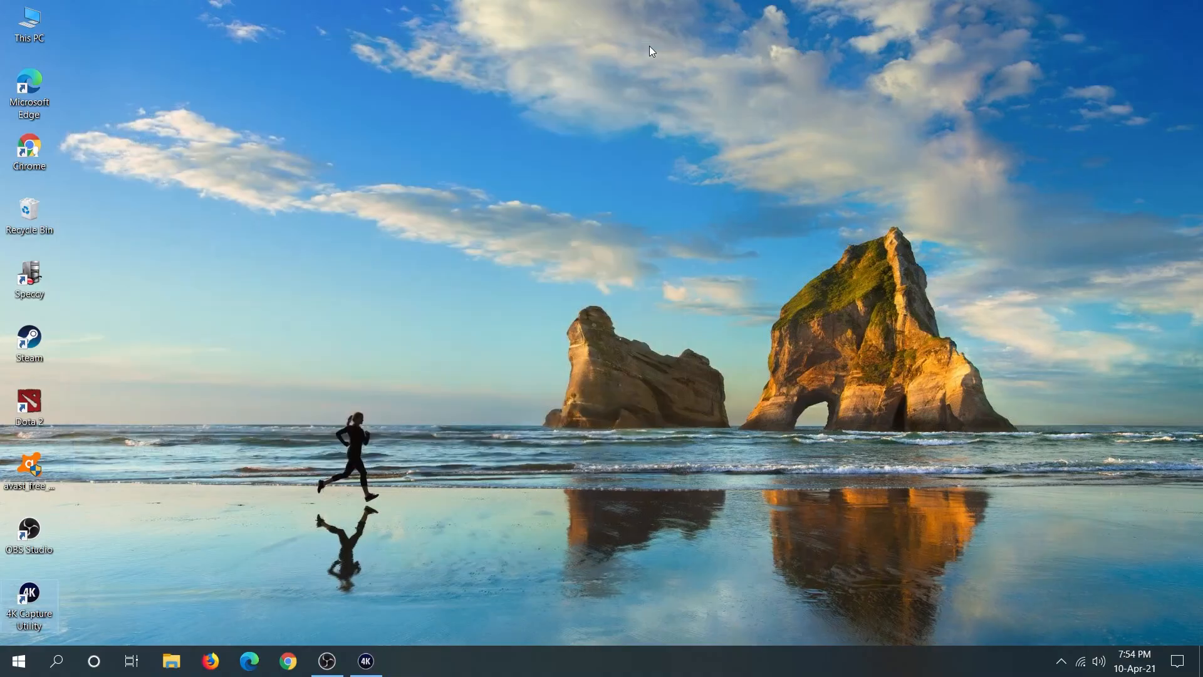
mouse_move(365, 660)
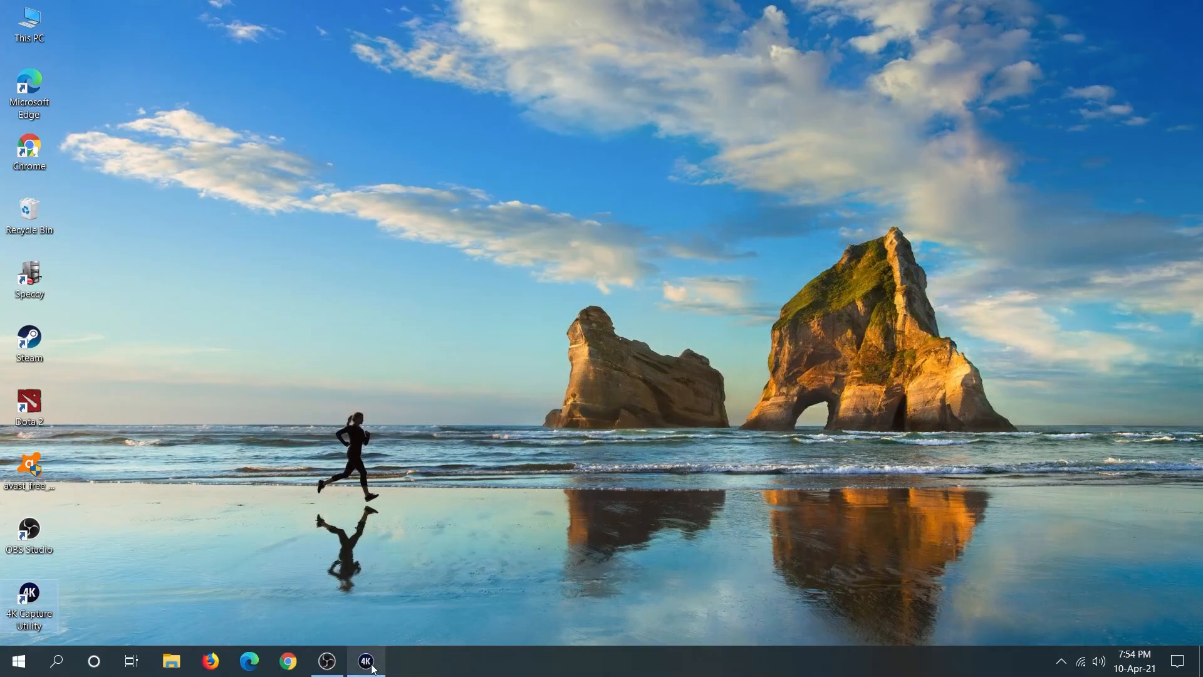
click(365, 661)
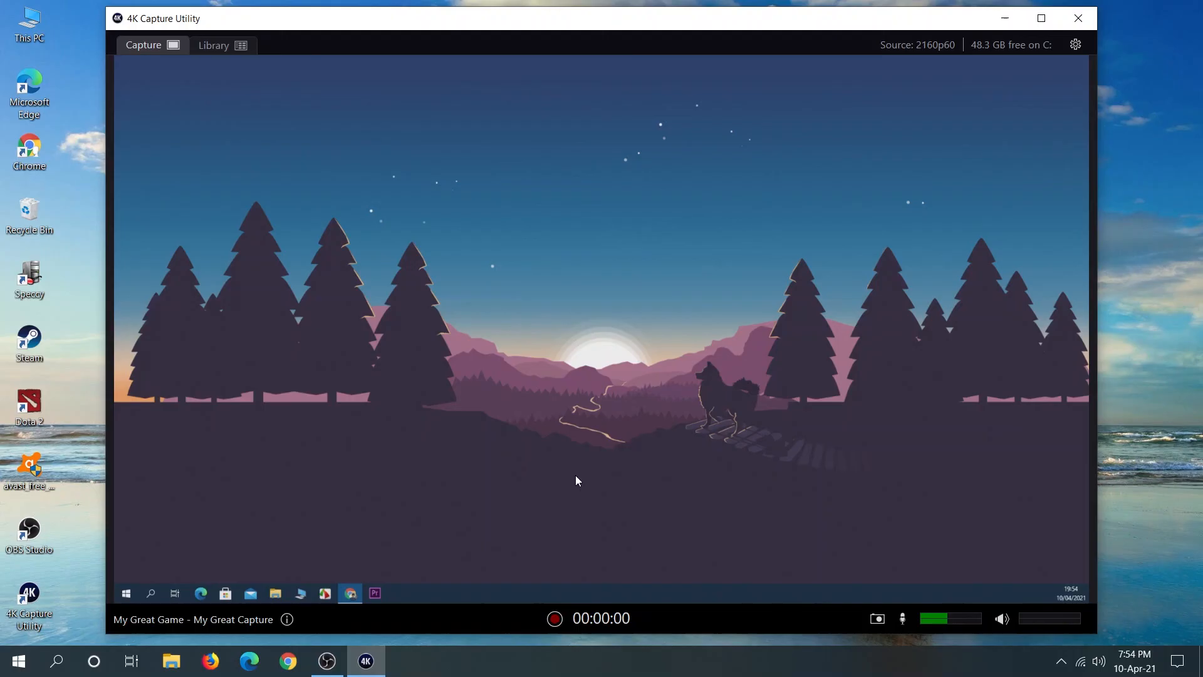